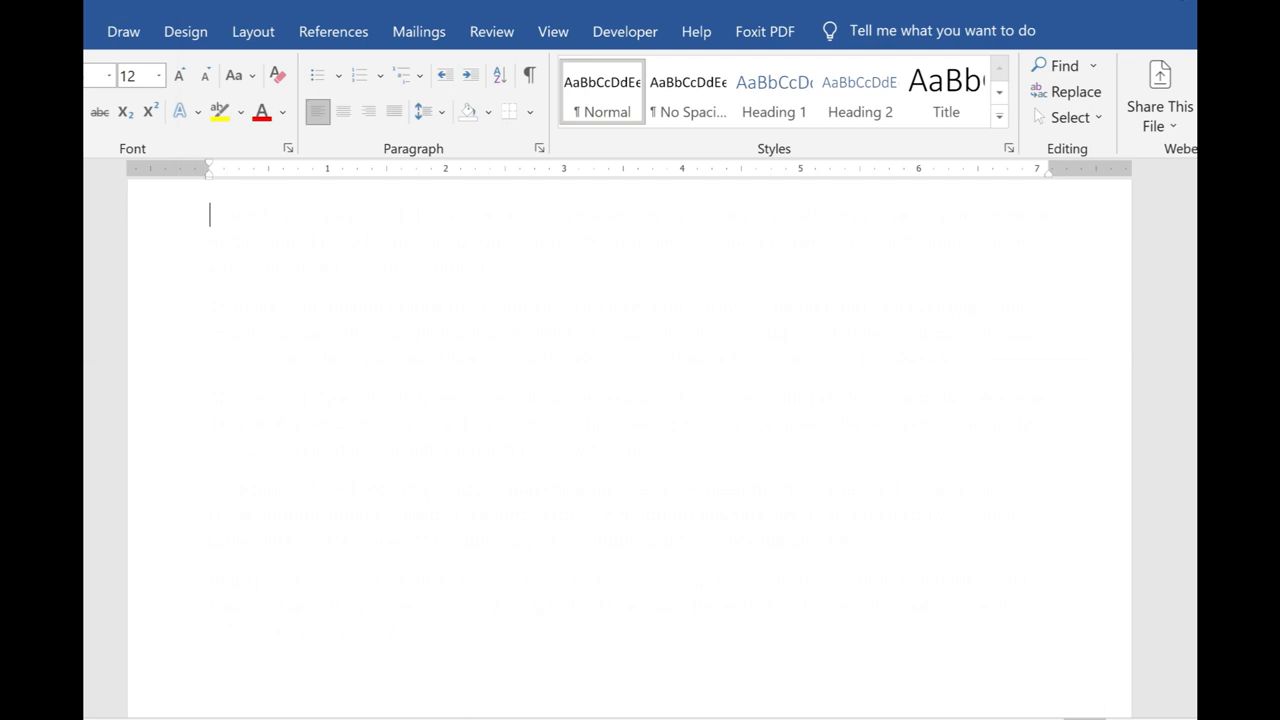
# Enter the =lorem() formula on the first line to generate lorem ipsum placeholder text.
pyautogui.write('=rand.')
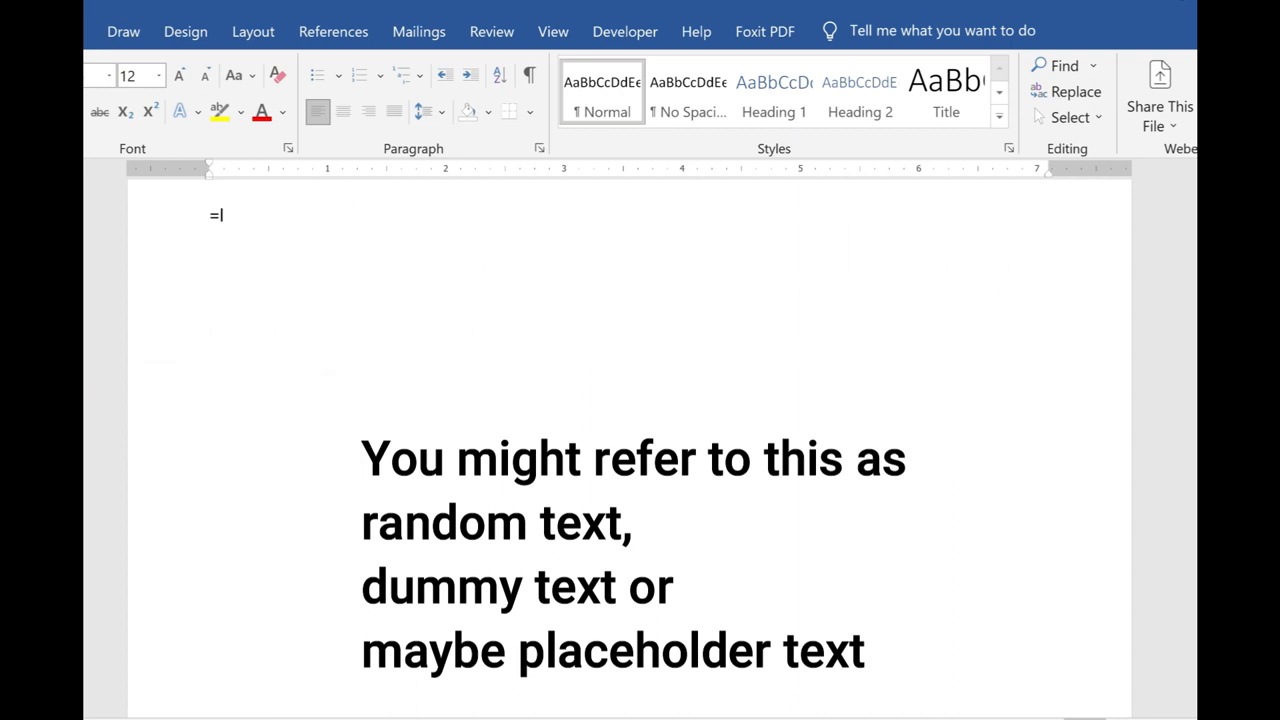
pyautogui.write('lorem()')
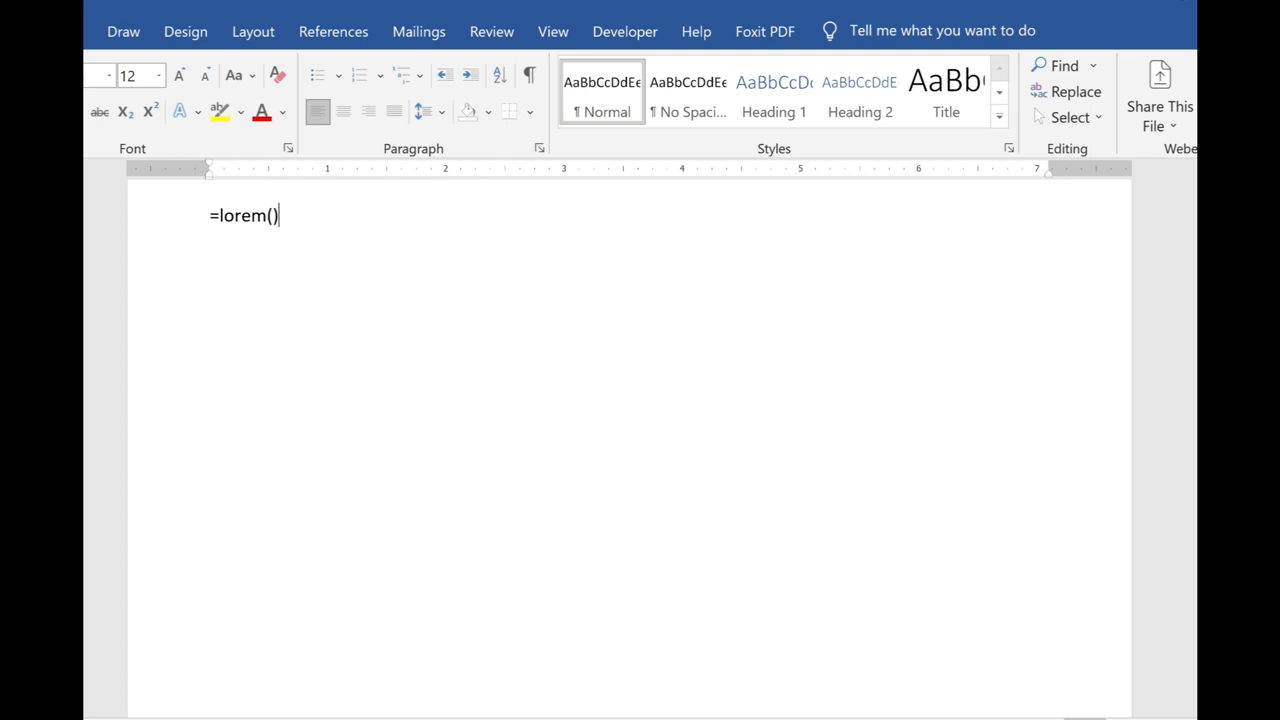
pyautogui.press('Return')
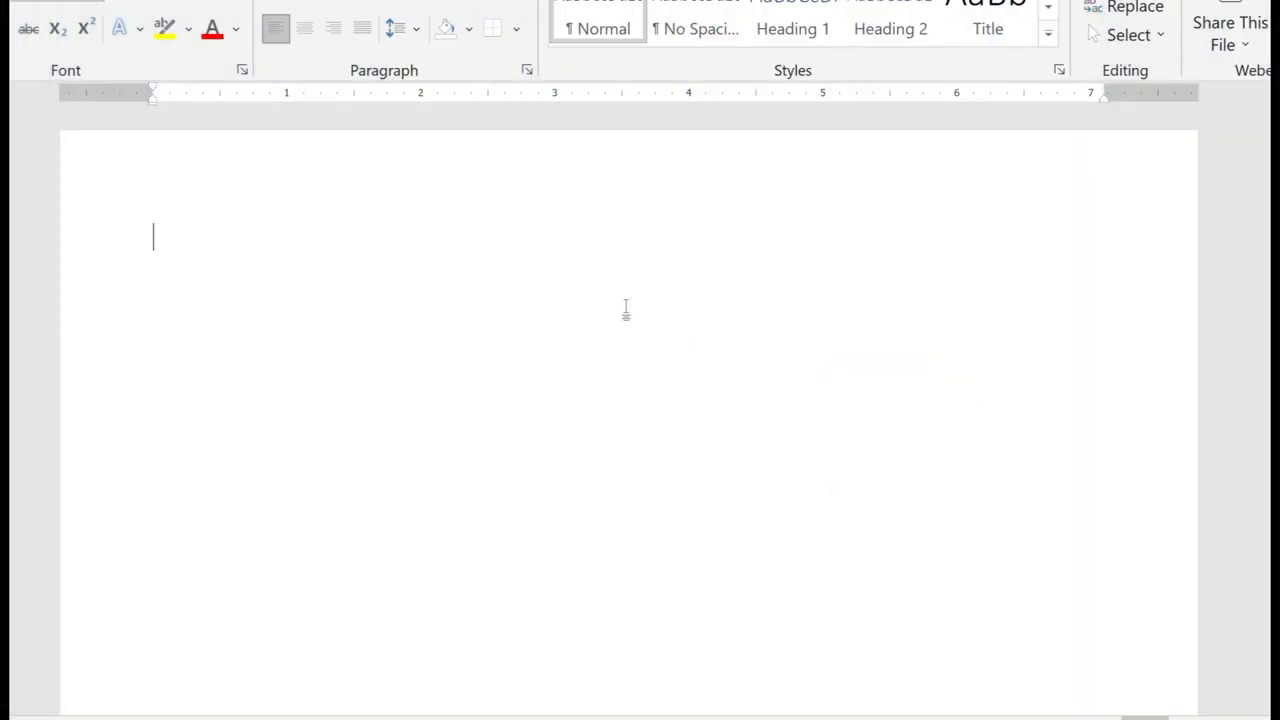
# Enter the =rand() formula to fill the page with five paragraphs of default sample text.
pyautogui.write('=rand()')
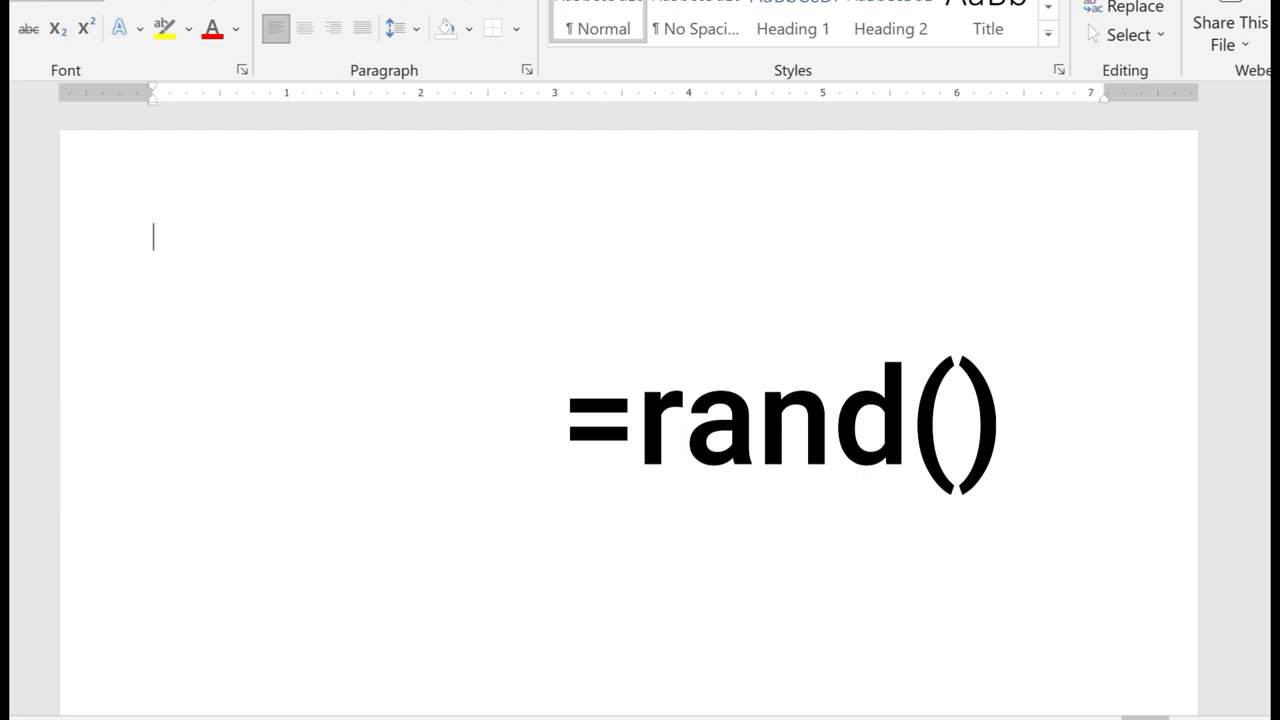
pyautogui.write('=rand')
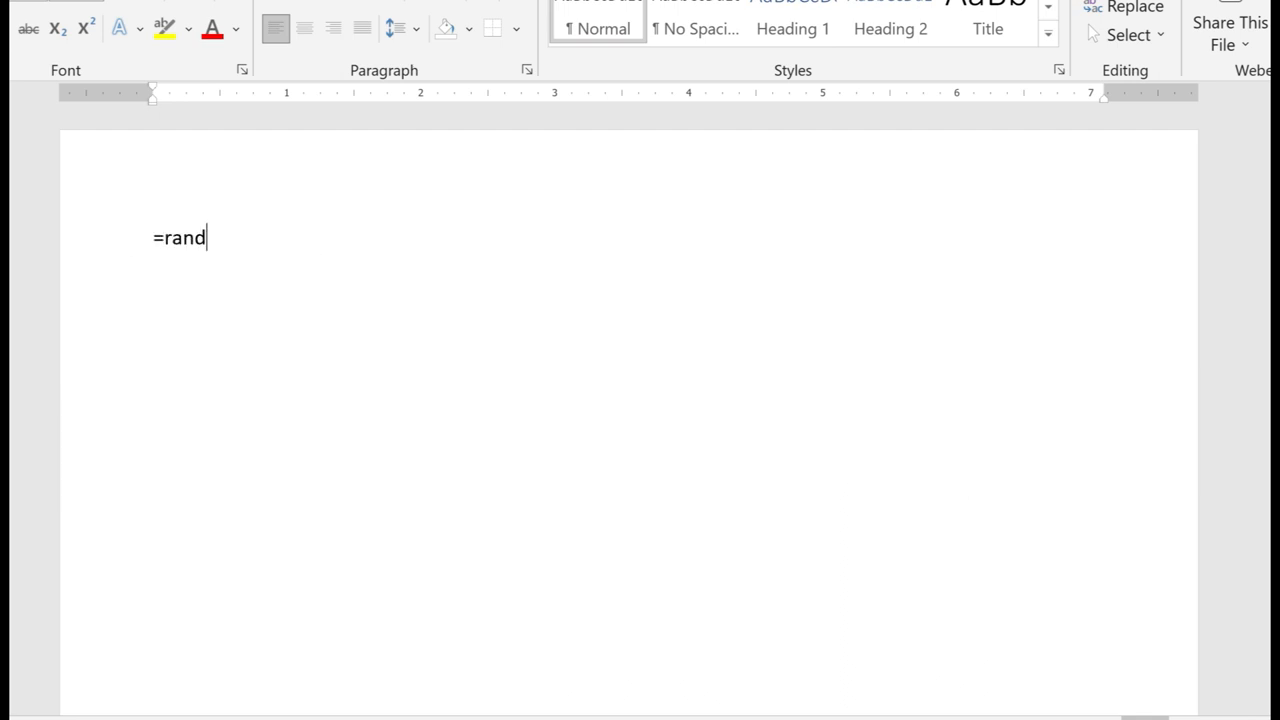
pyautogui.write('()')
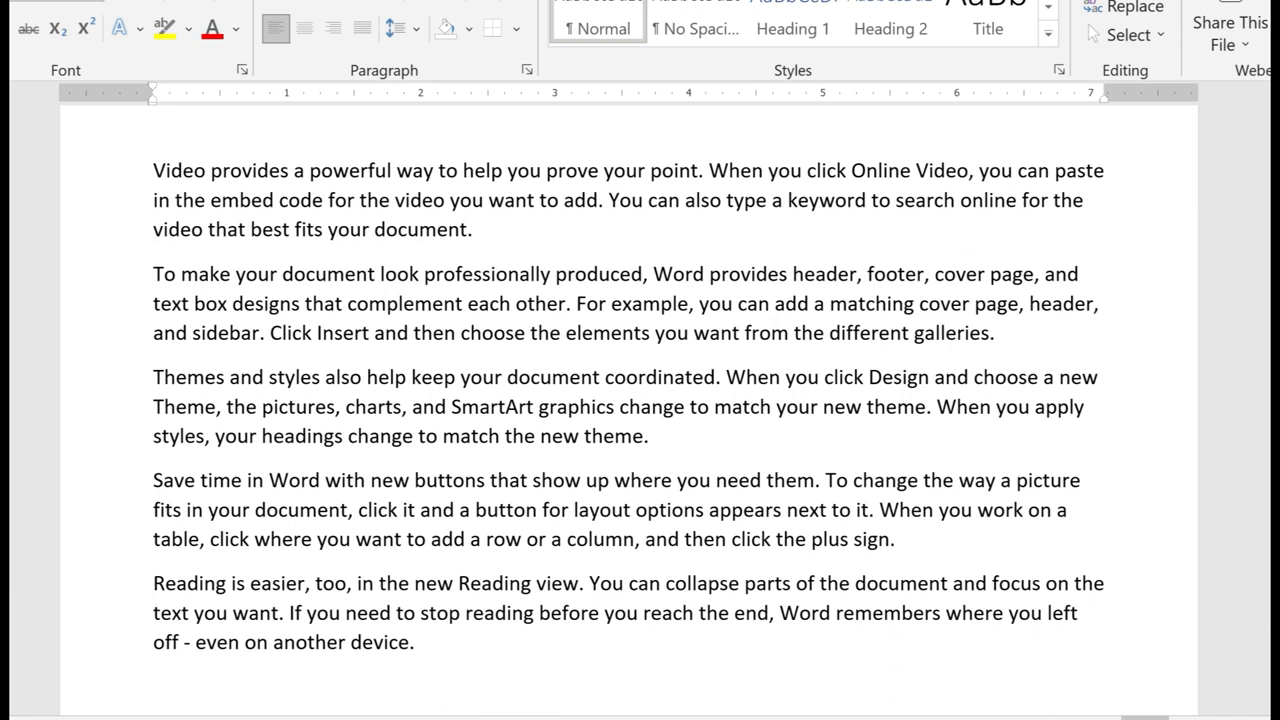
# Clear all the generated text and begin a rand formula with x,y arguments.
pyautogui.press('ctrl+a')
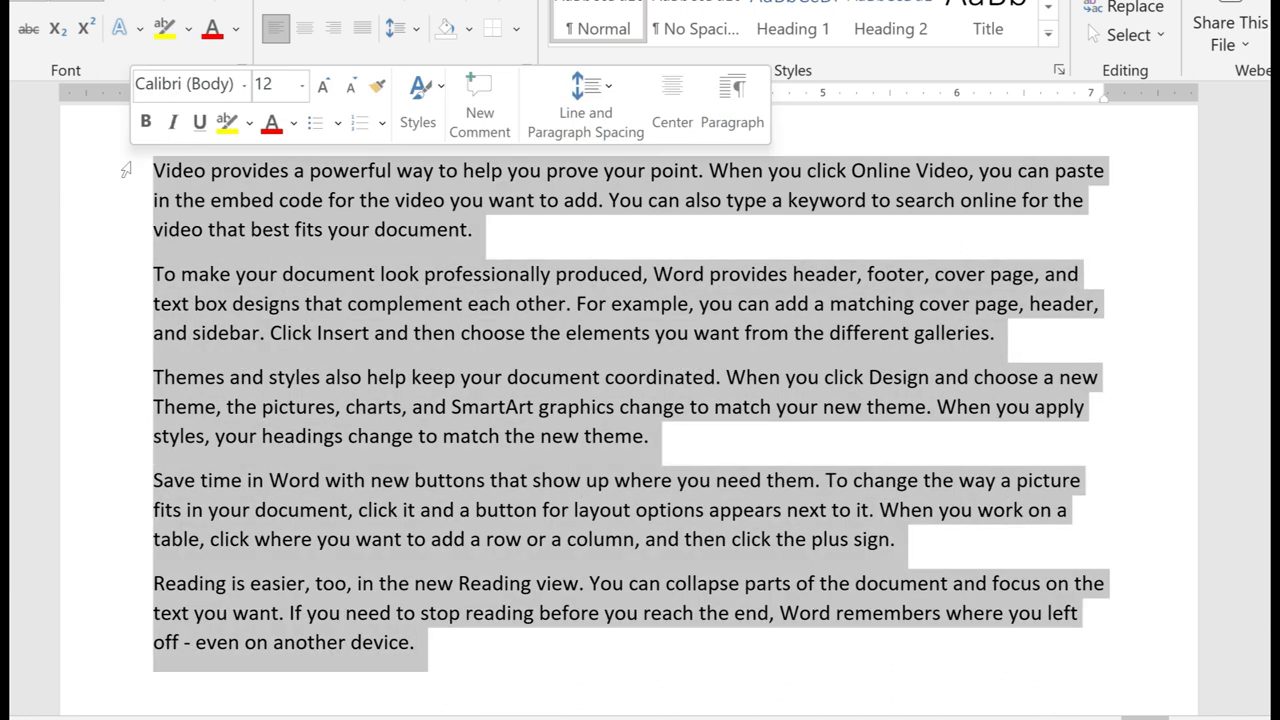
pyautogui.press('Delete')
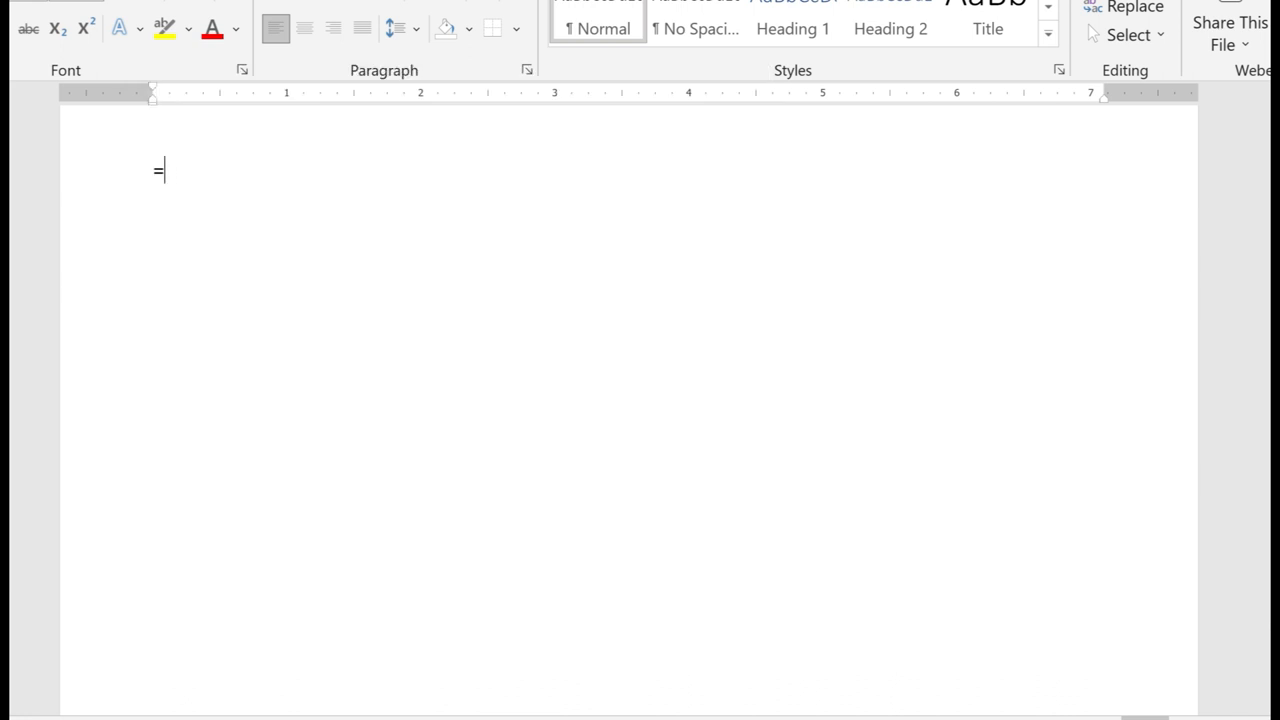
pyautogui.write('ra')
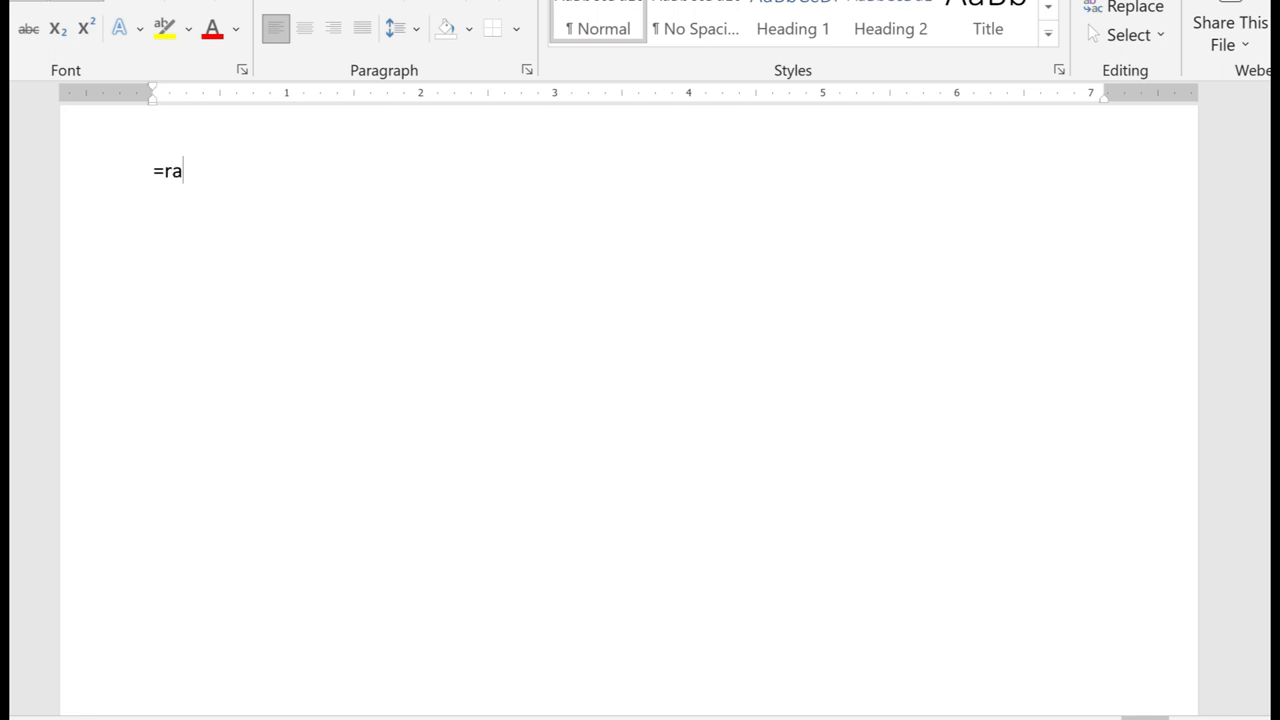
pyautogui.write('nd')
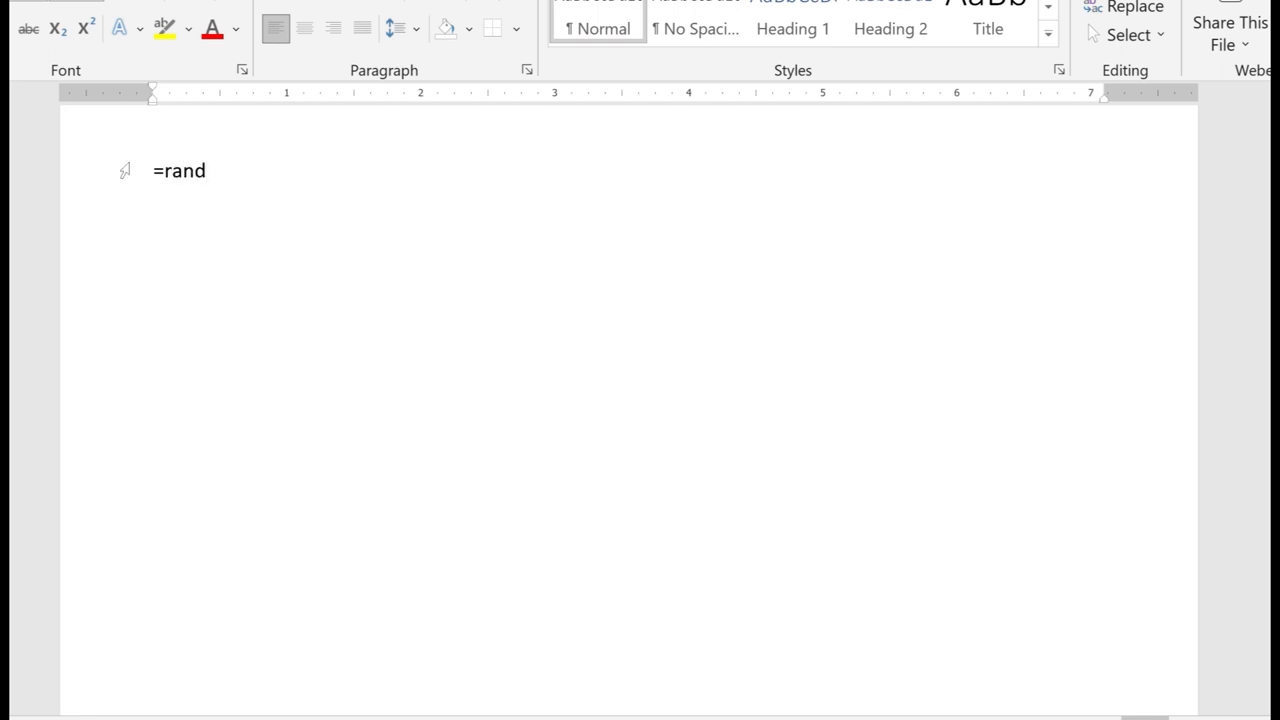
pyautogui.write('(')
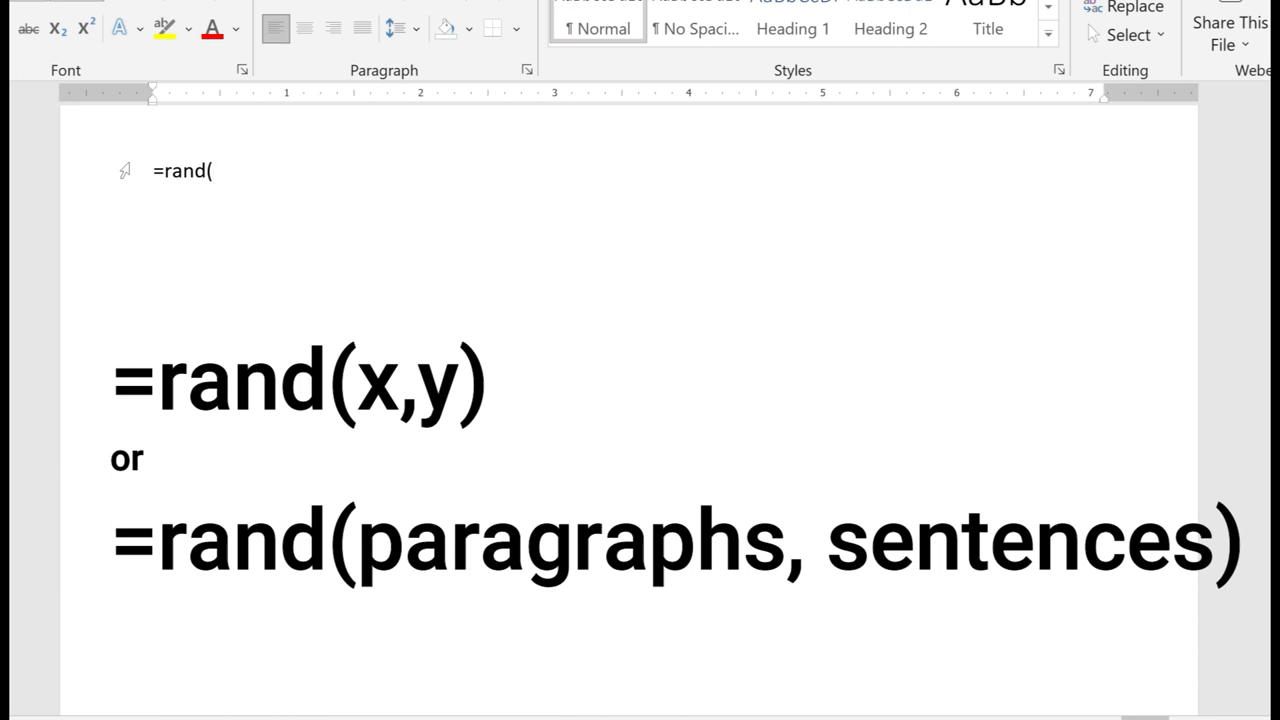
pyautogui.write('x')
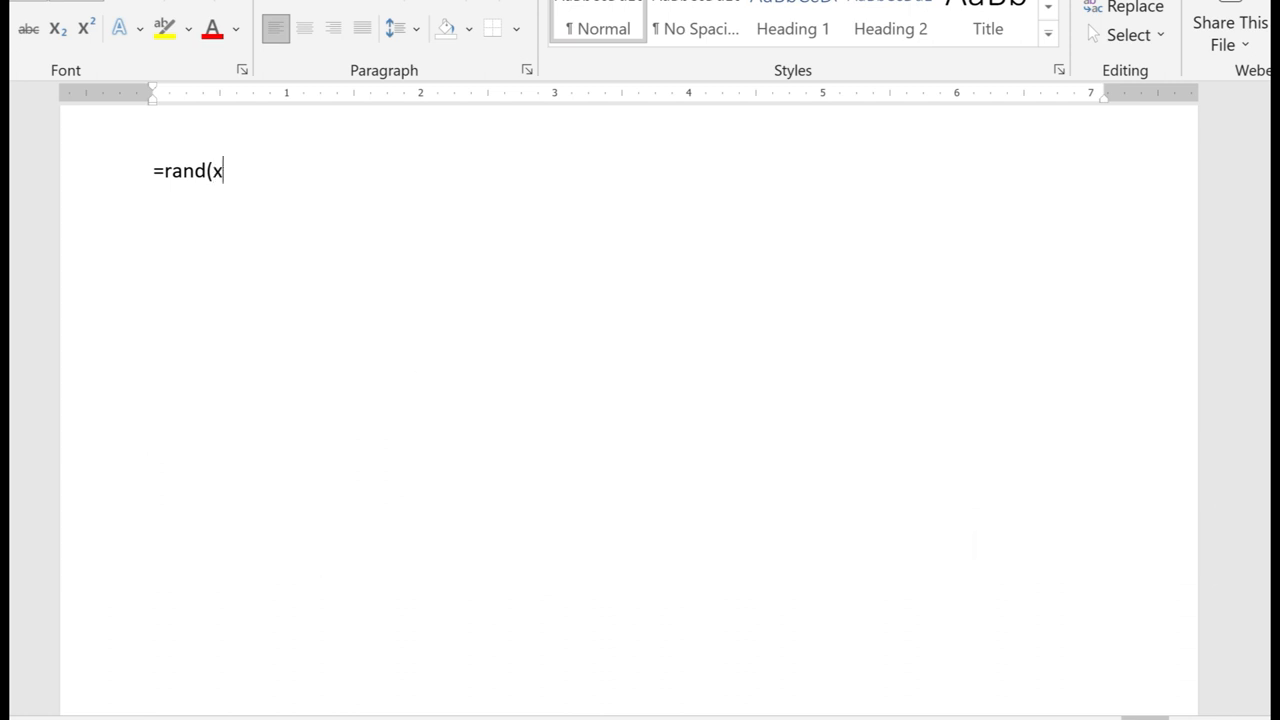
pyautogui.write(',y')
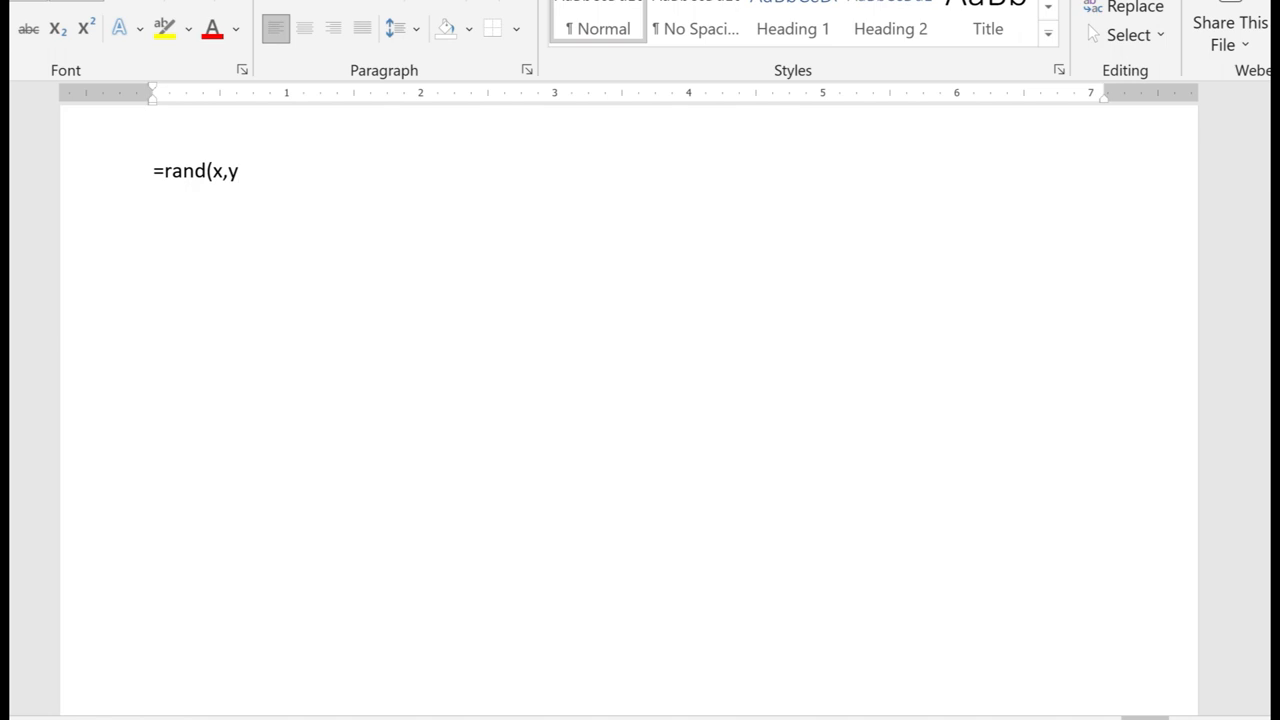
# Correct the formula to =rand(10,4) to generate ten four-sentence paragraphs and review them.
pyautogui.press('Backspace')
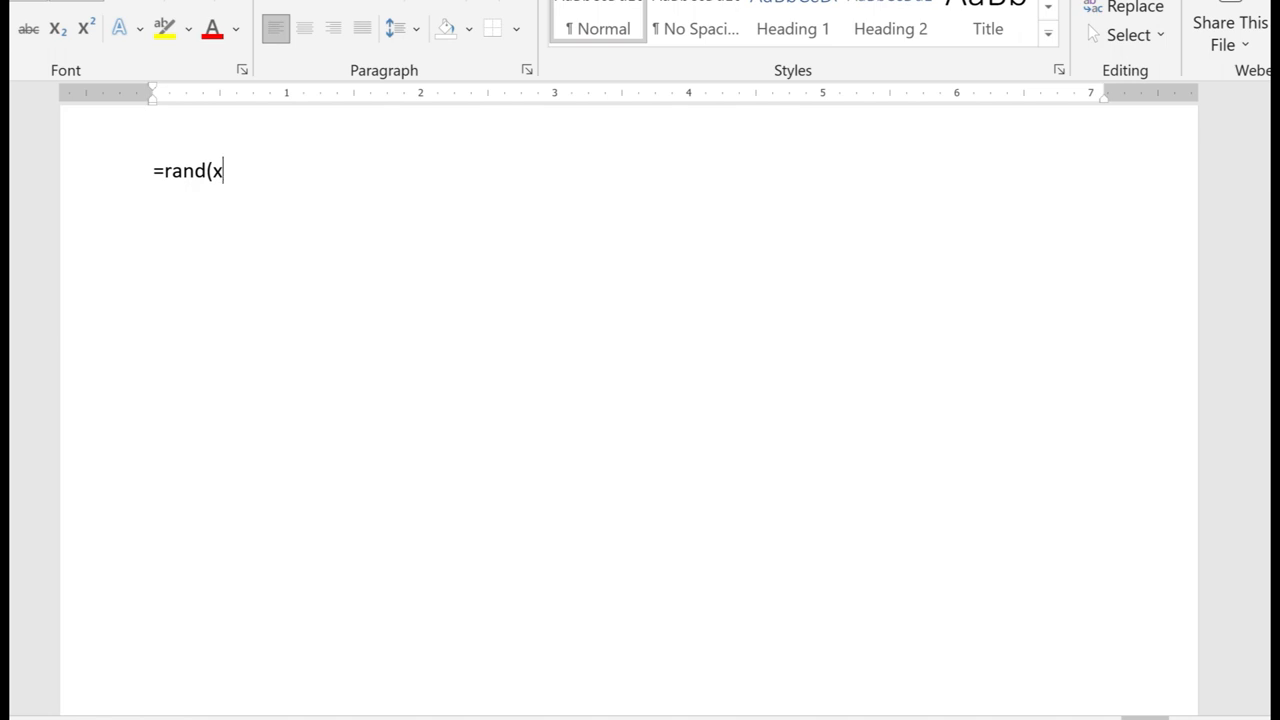
pyautogui.press('Backspace')
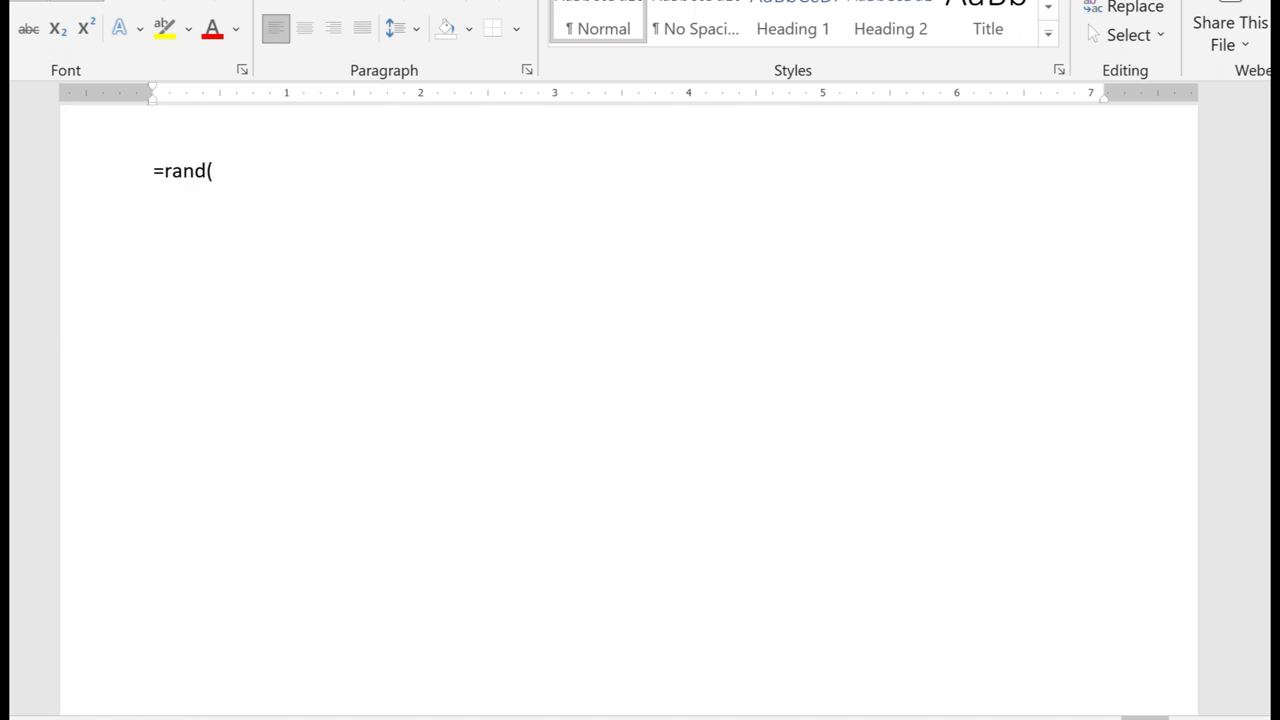
pyautogui.write('10')
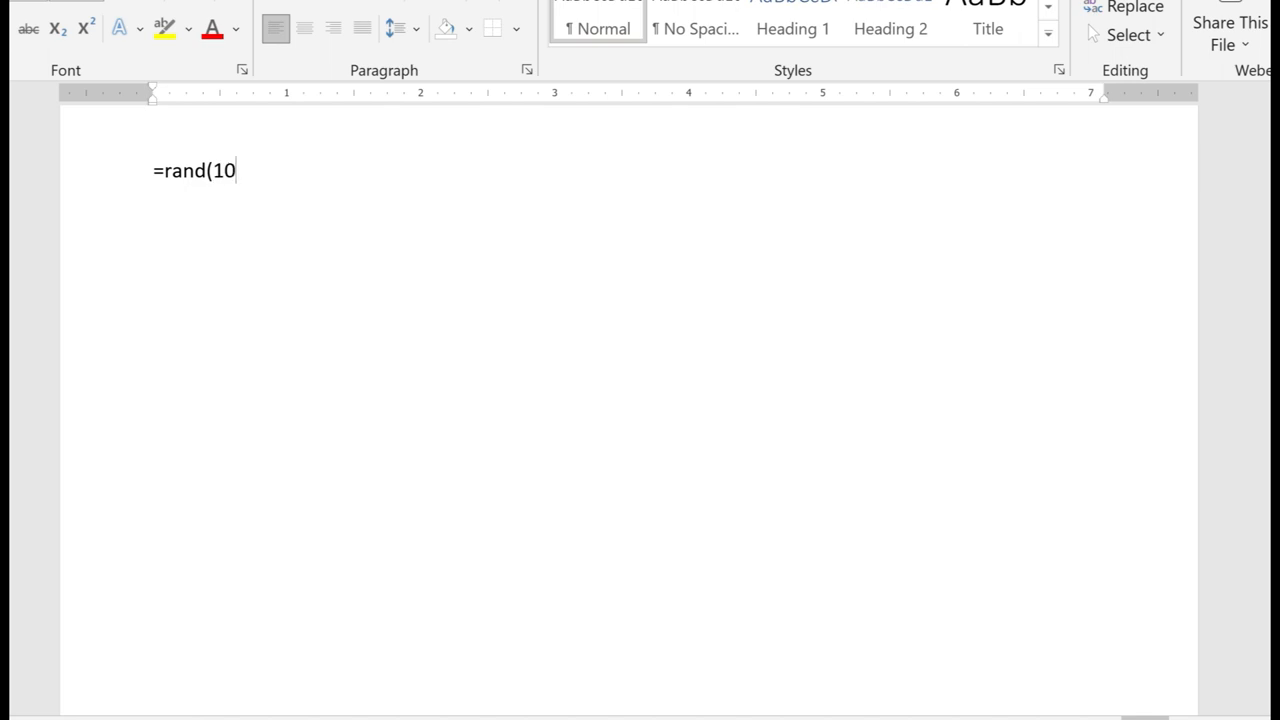
pyautogui.write(',')
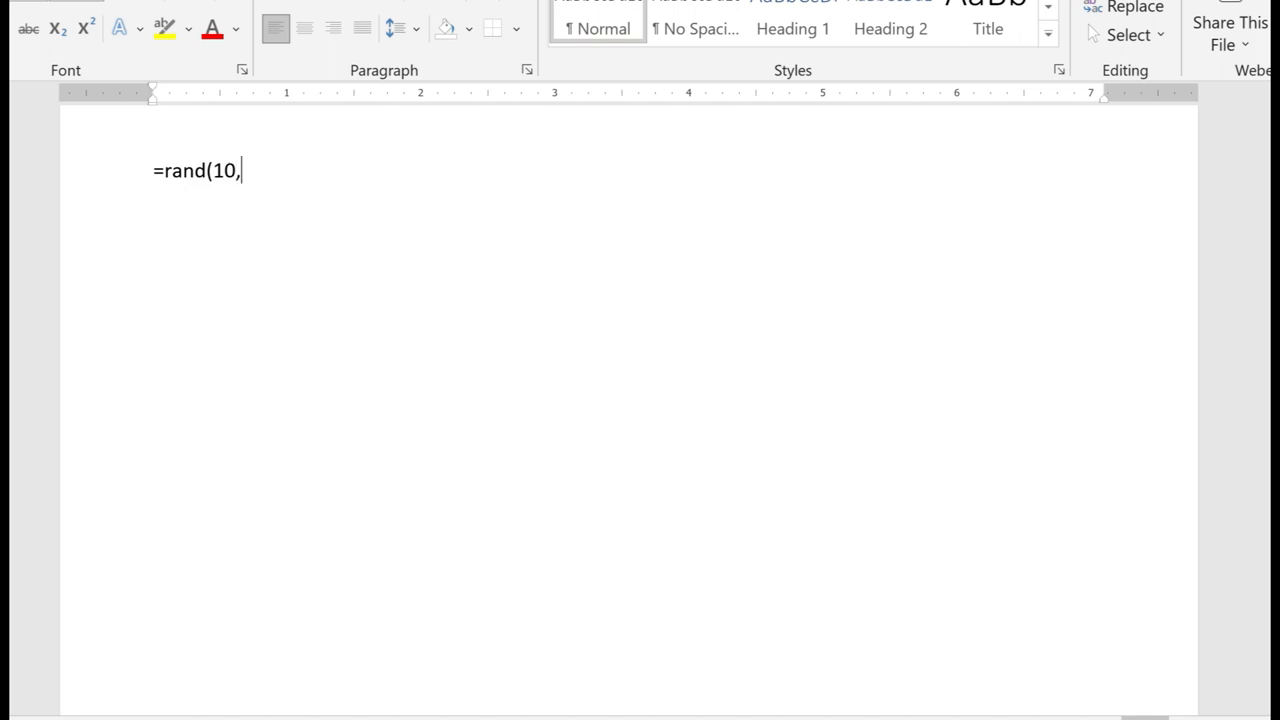
pyautogui.write('4)')
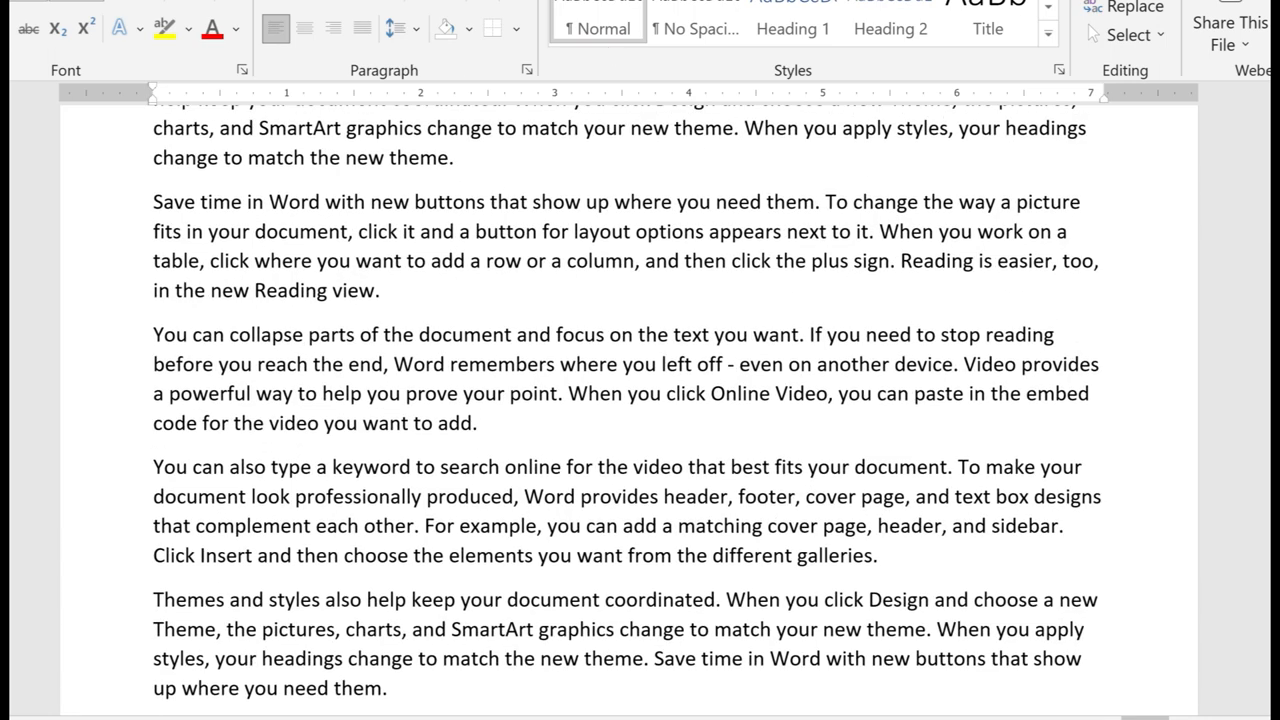
pyautogui.scroll(3)
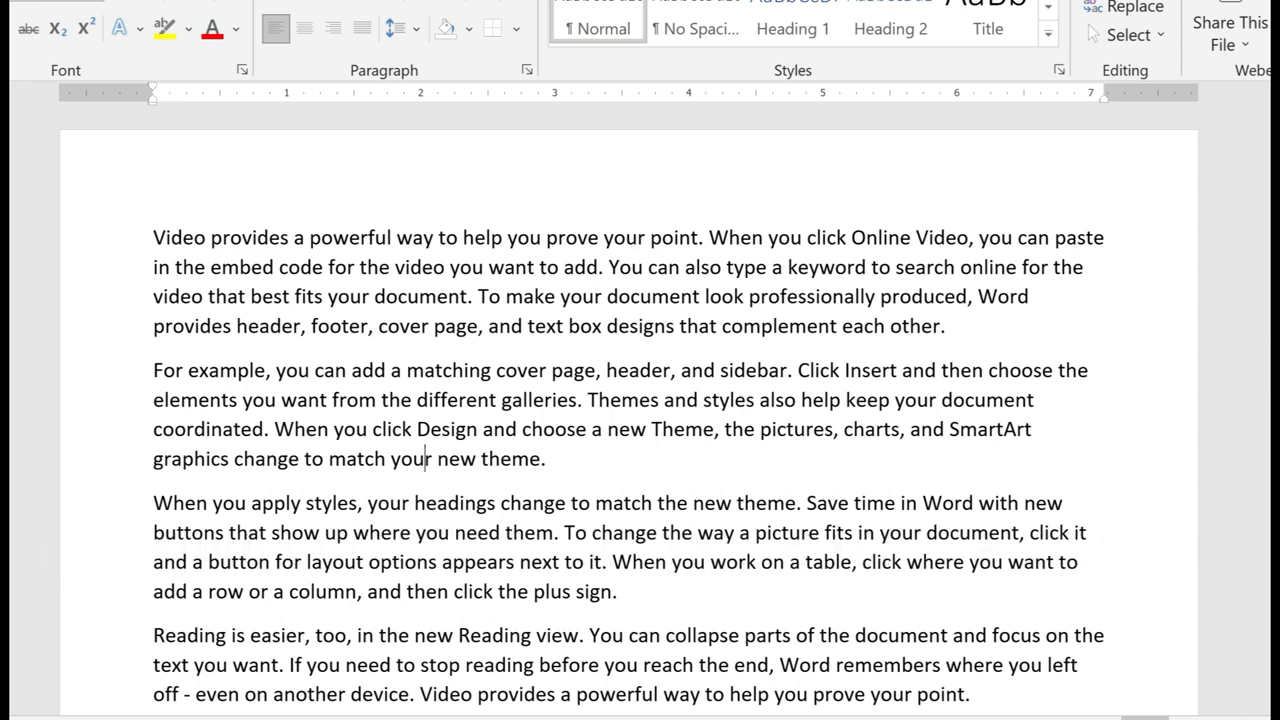
# Enter =rand.old() to generate three quick-brown-fox paragraphs.
pyautogui.write('=ra')
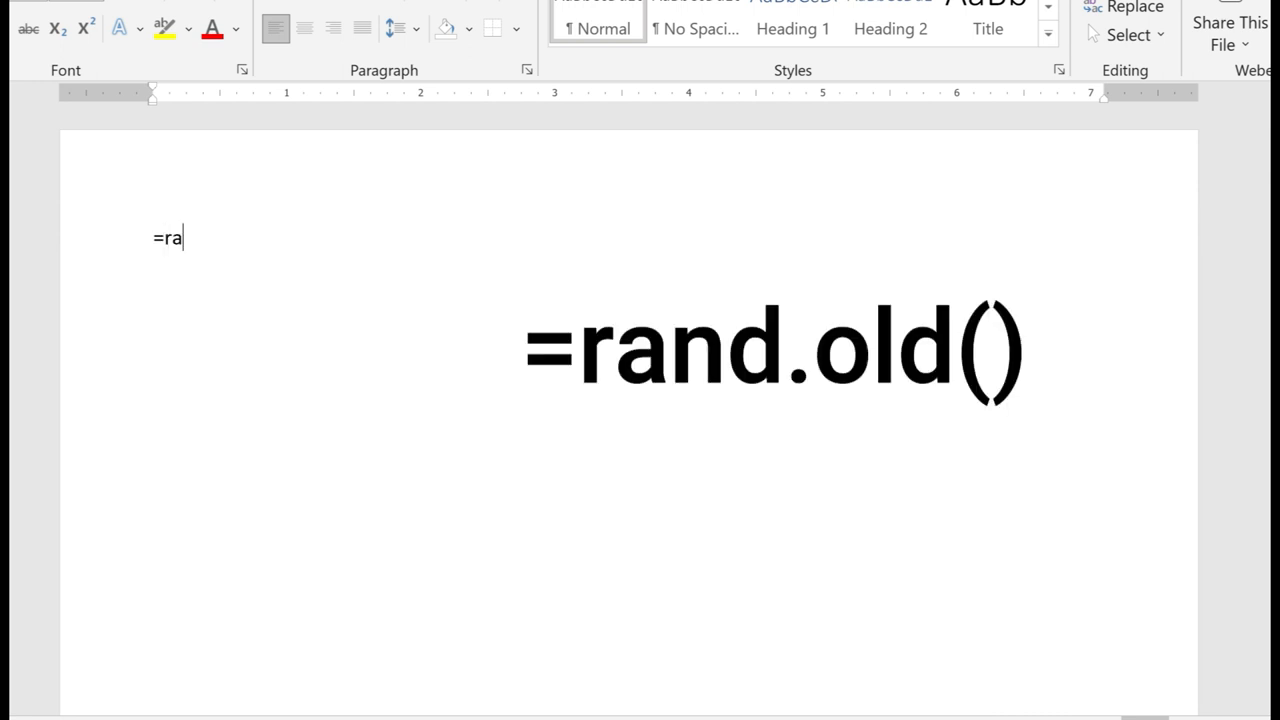
pyautogui.write('nd.')
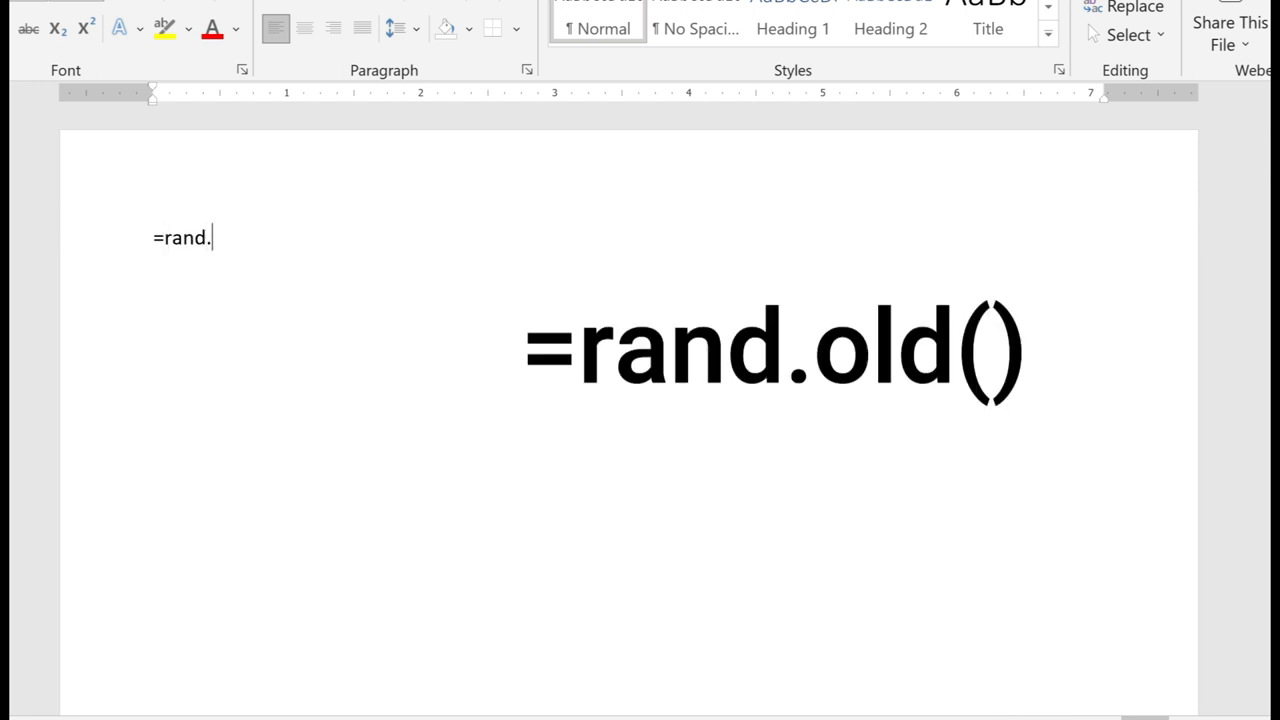
pyautogui.write('old()')
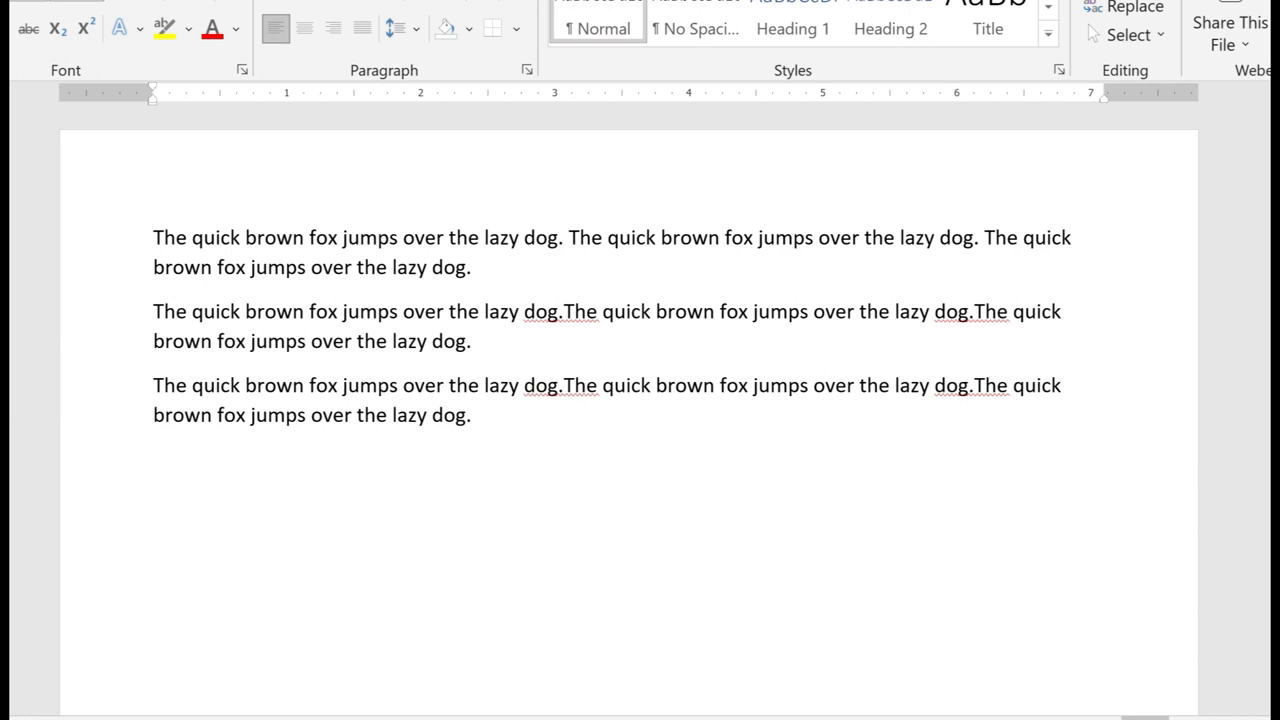
pyautogui.click(153, 456)
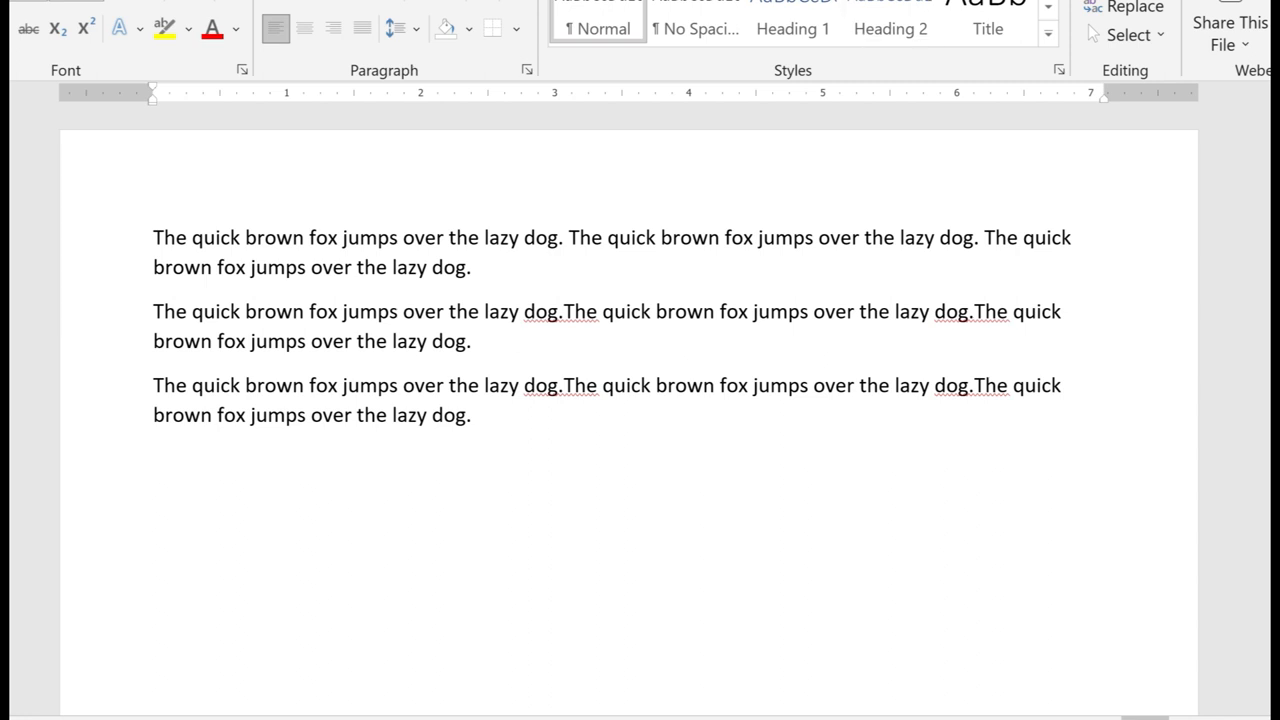
pyautogui.click(153, 458)
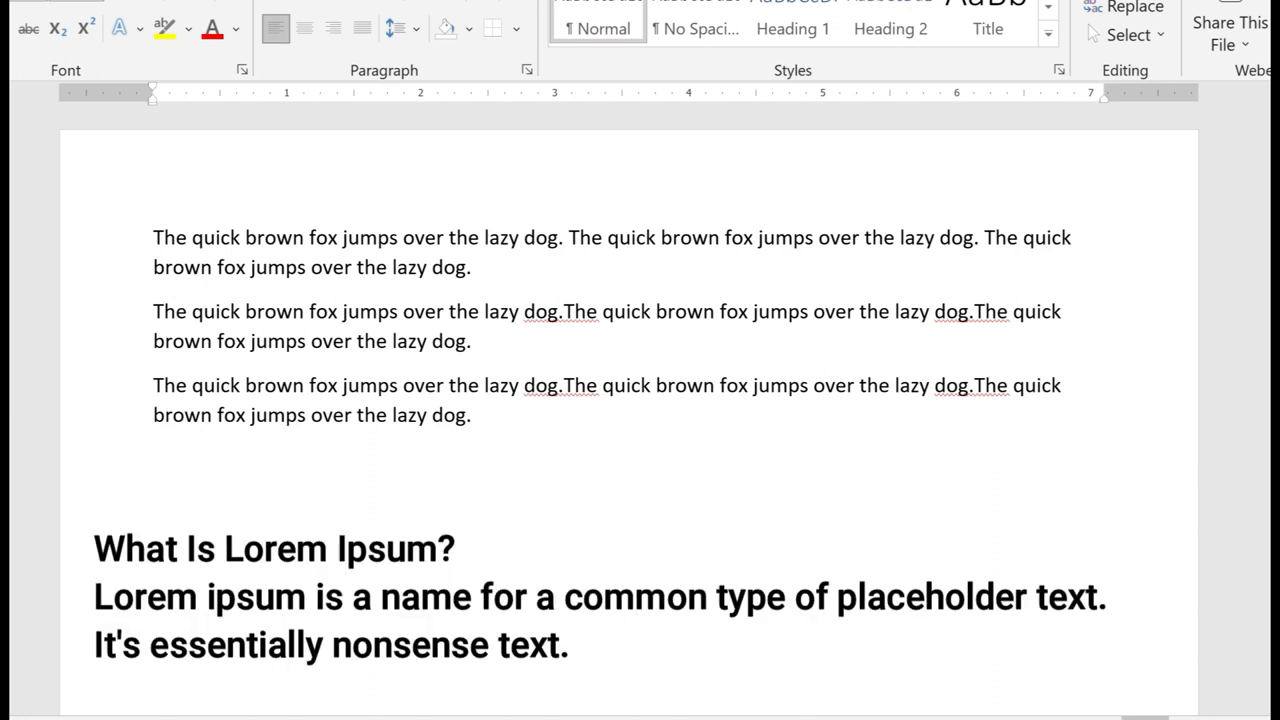
pyautogui.click(153, 457)
pyautogui.write('=')
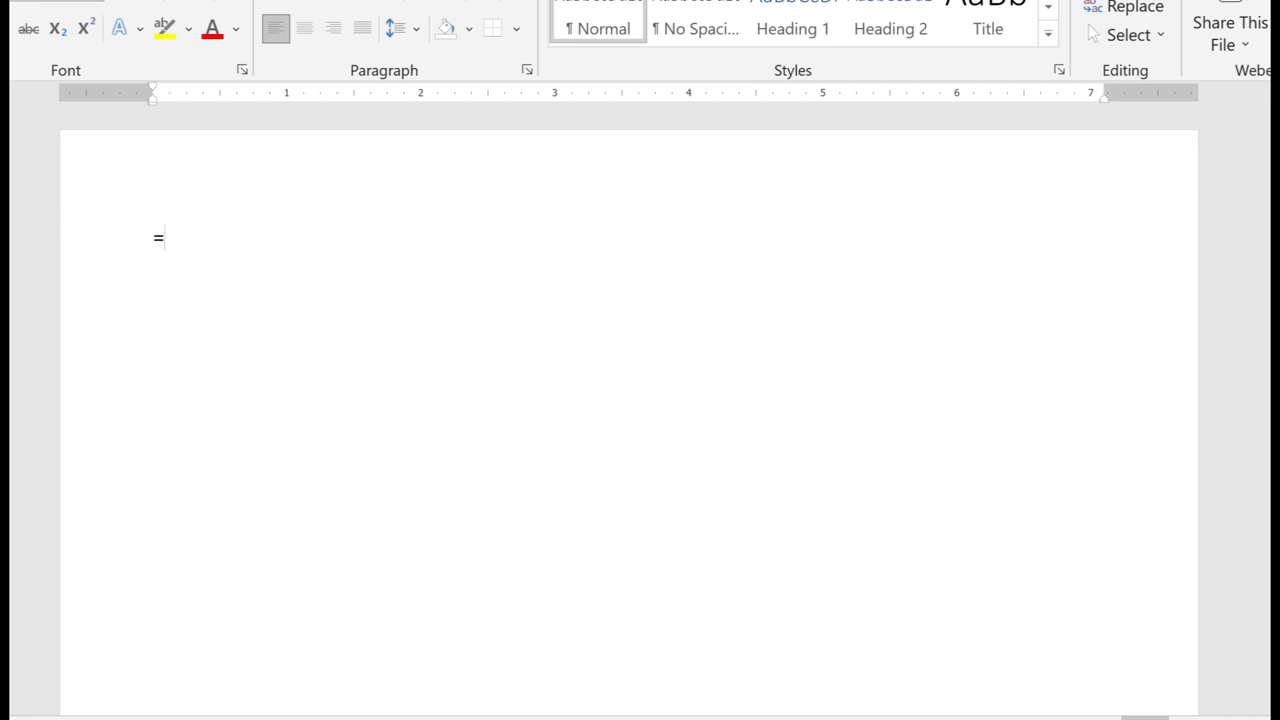
# Complete the =lorem() formula to generate five paragraphs of placeholder text.
pyautogui.write('lorem')
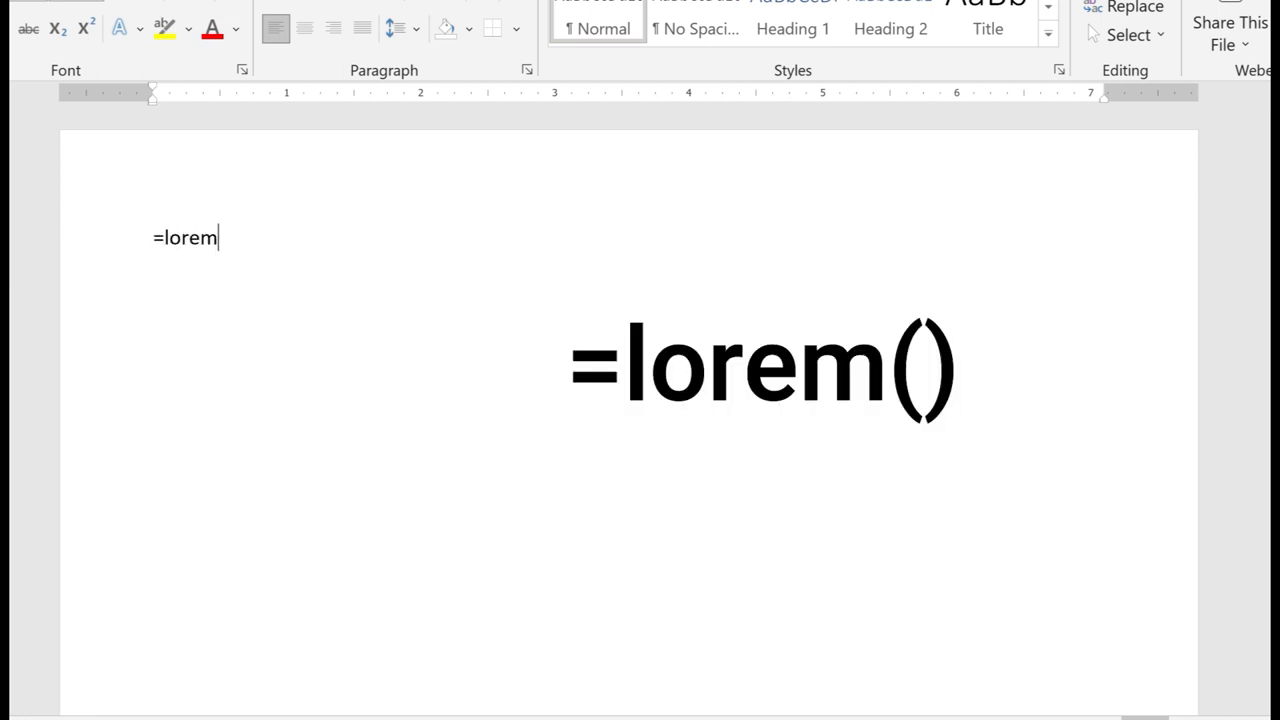
pyautogui.write('()')
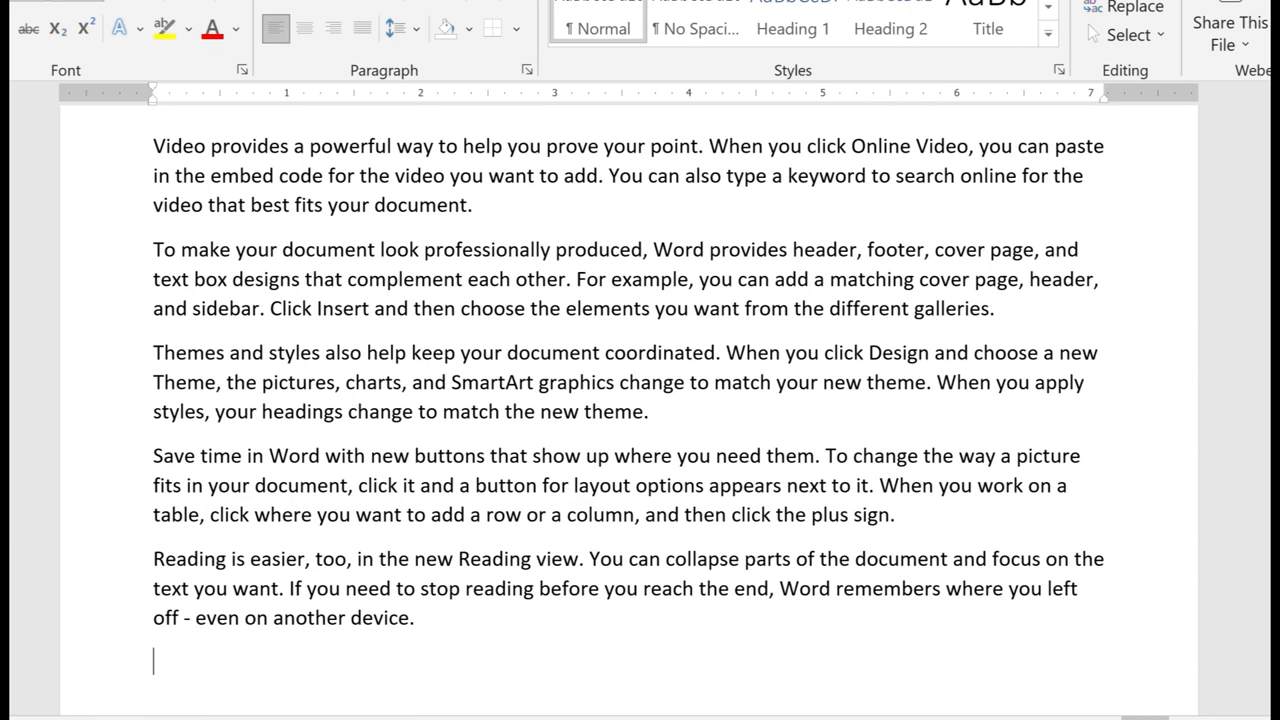
# Add =rand.old() quick-brown-fox paragraphs below the text and start a =lorem formula after them.
pyautogui.write('=rand')
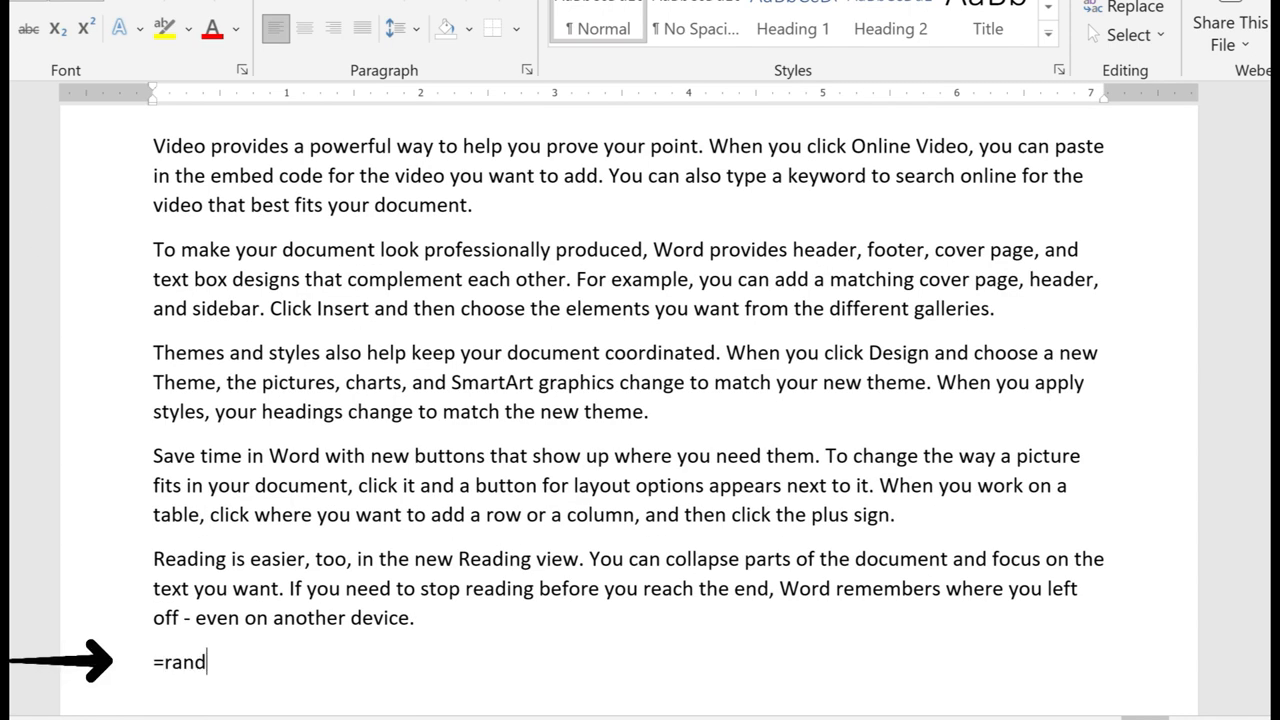
pyautogui.press('Return')
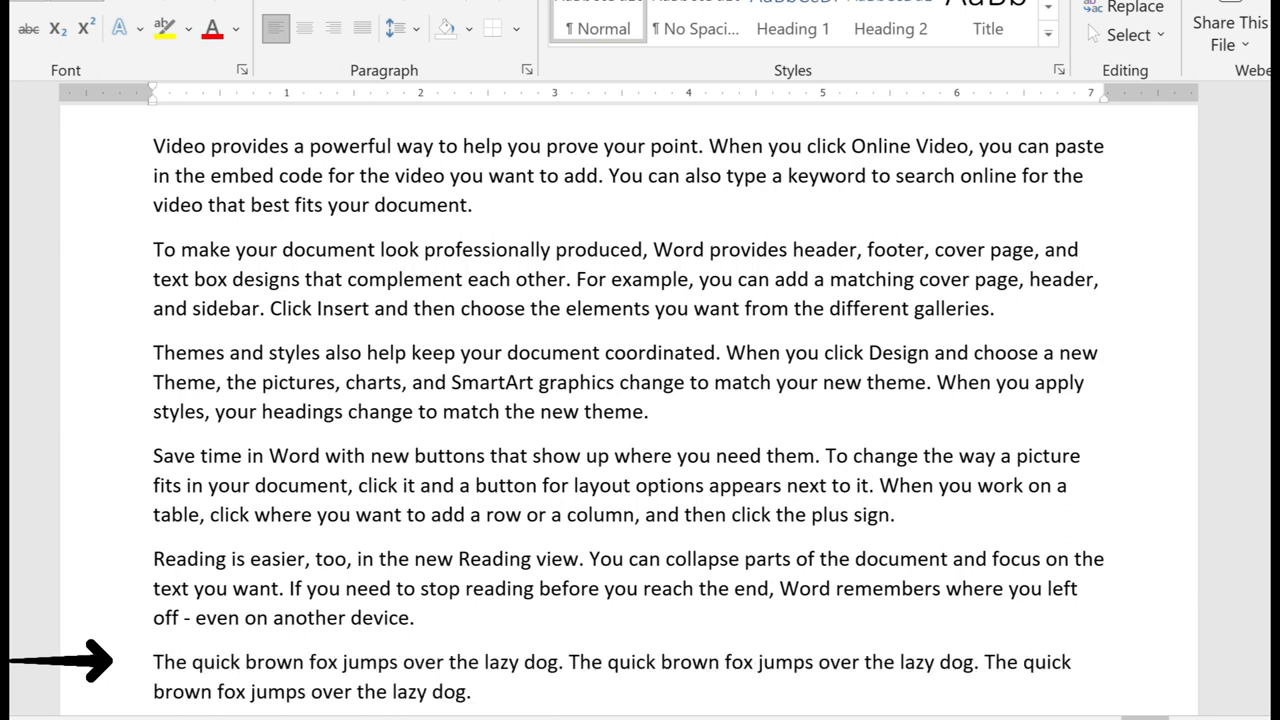
pyautogui.write('=lorem')
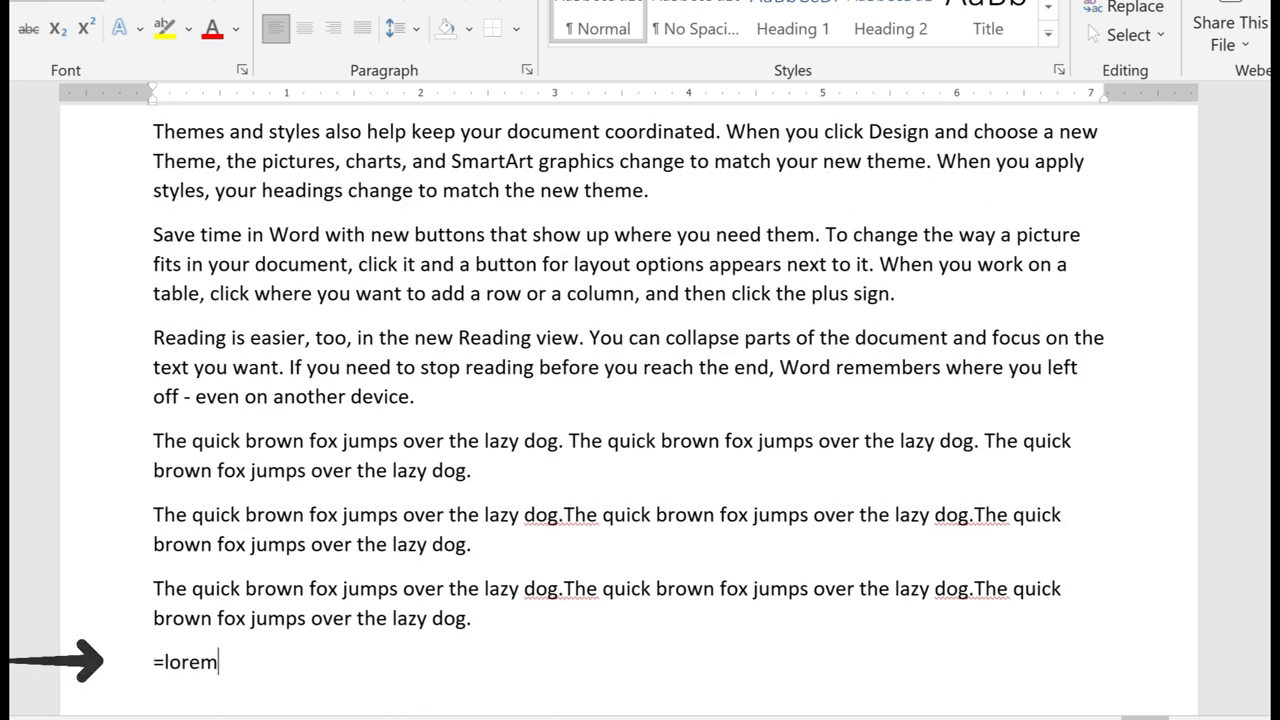